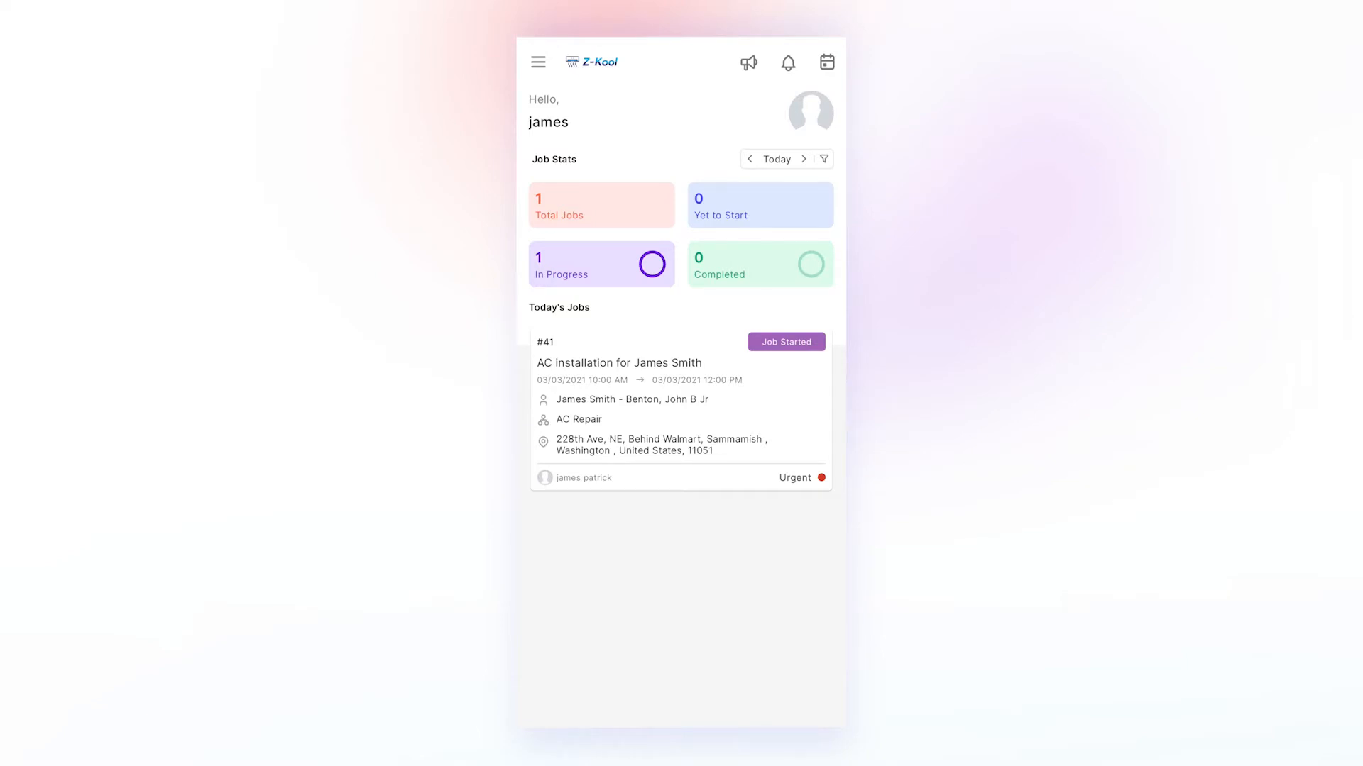
{"action": "left_click", "coordinate": [537, 62]}
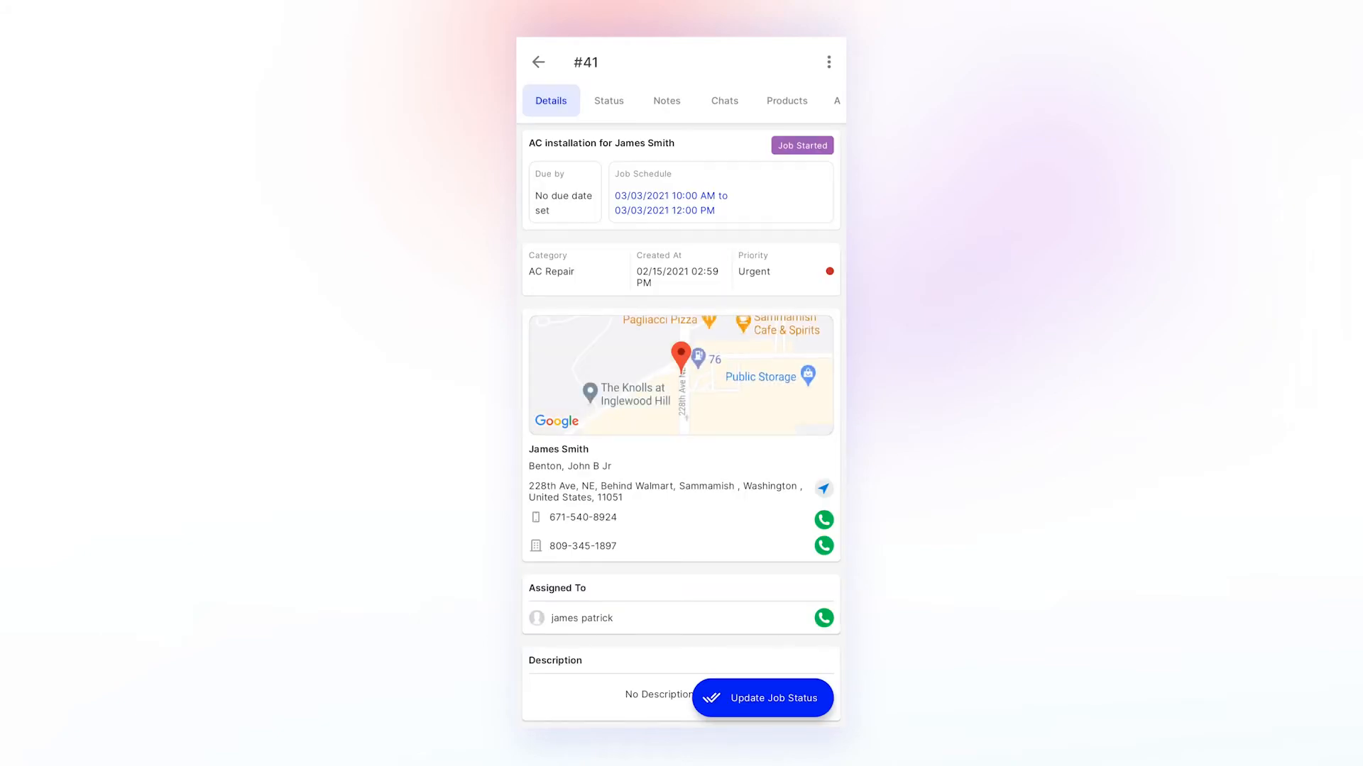
- Review job #41's three products and browse the Air Conditioning category to add items
{"action": "left_click", "coordinate": [786, 100]}
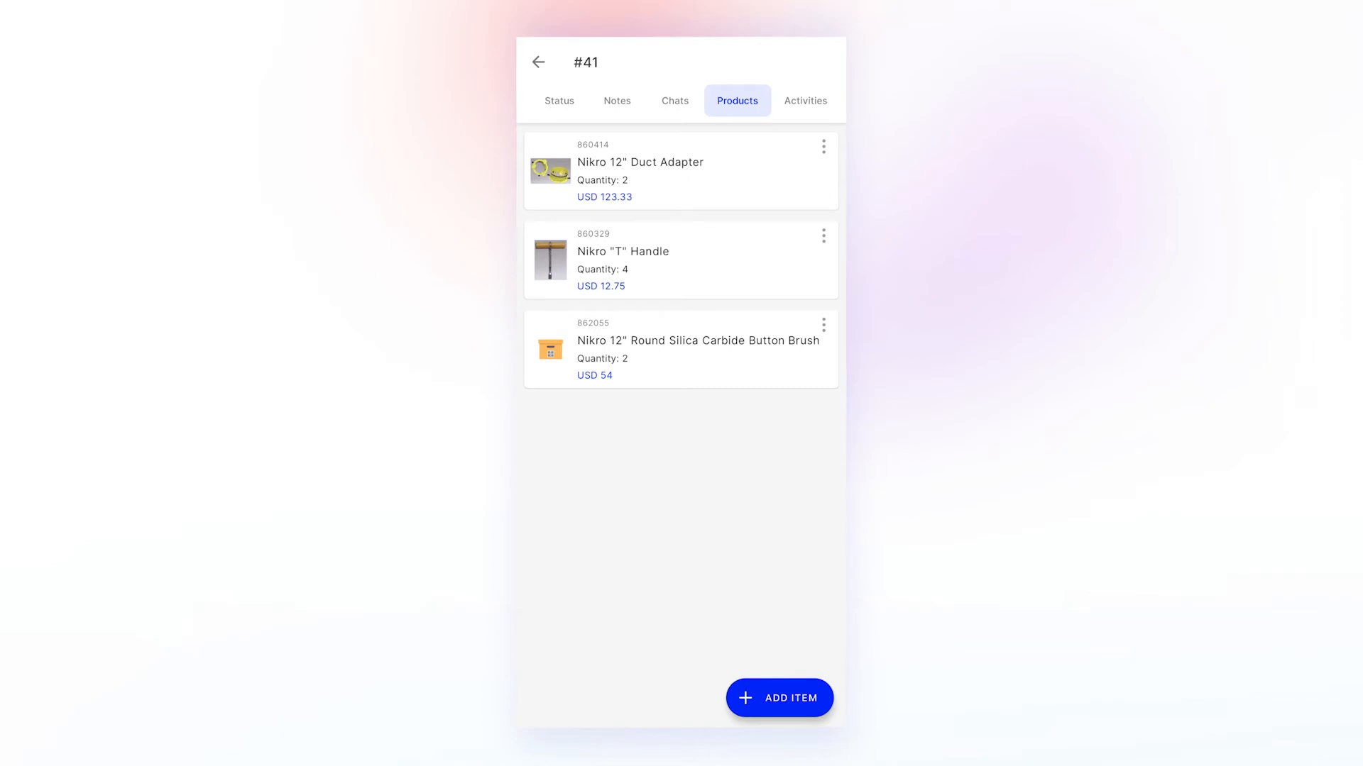
{"action": "left_click", "coordinate": [779, 697]}
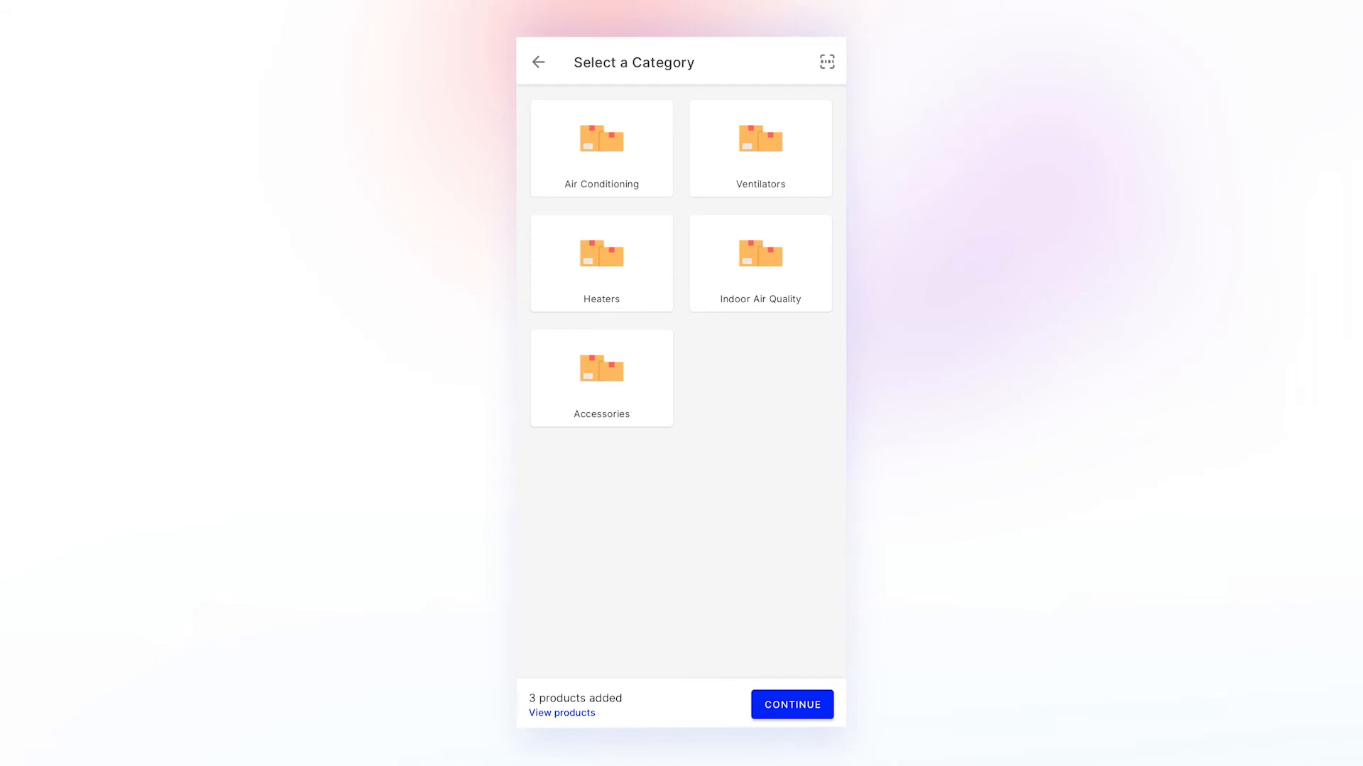
{"action": "left_click", "coordinate": [600, 148]}
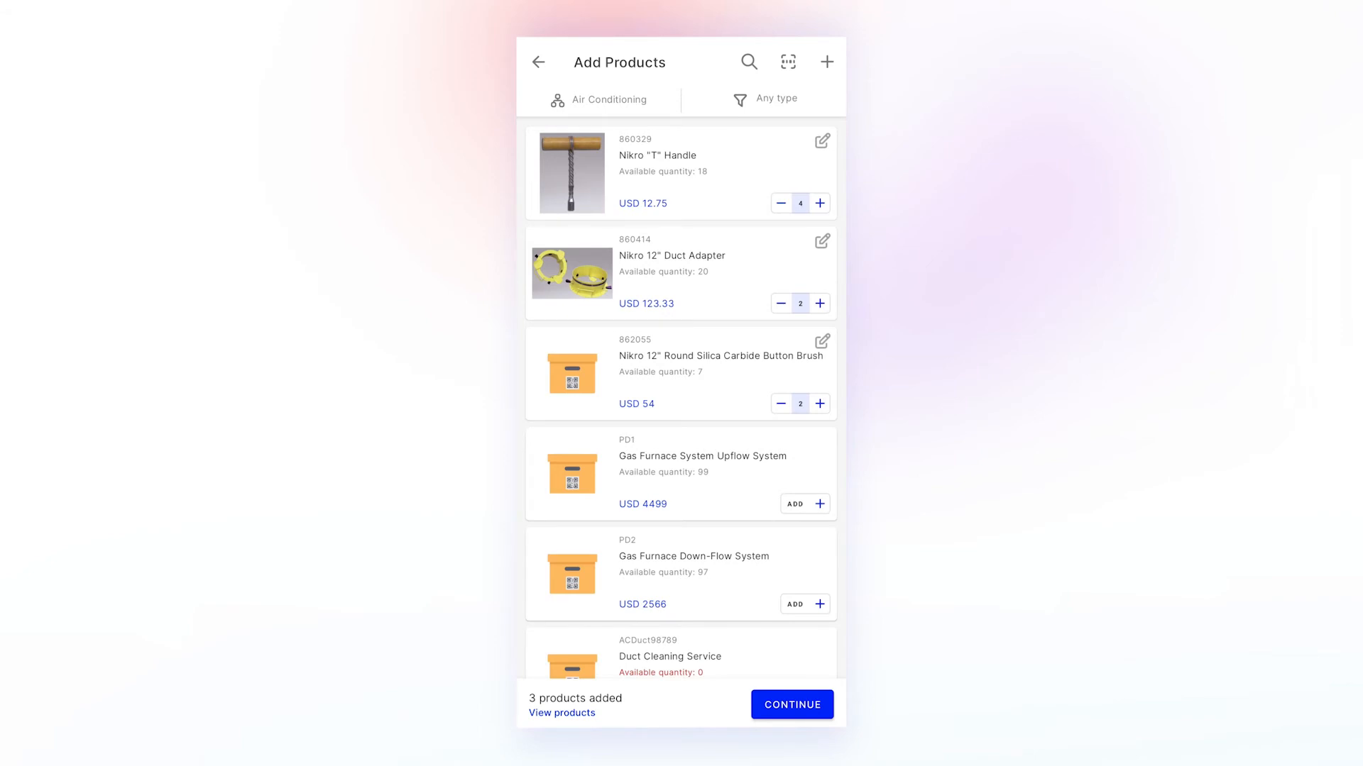
- Set the Silica Carbide Button Brush quantity to 3 and confirm the line item update
{"action": "left_click", "coordinate": [818, 403]}
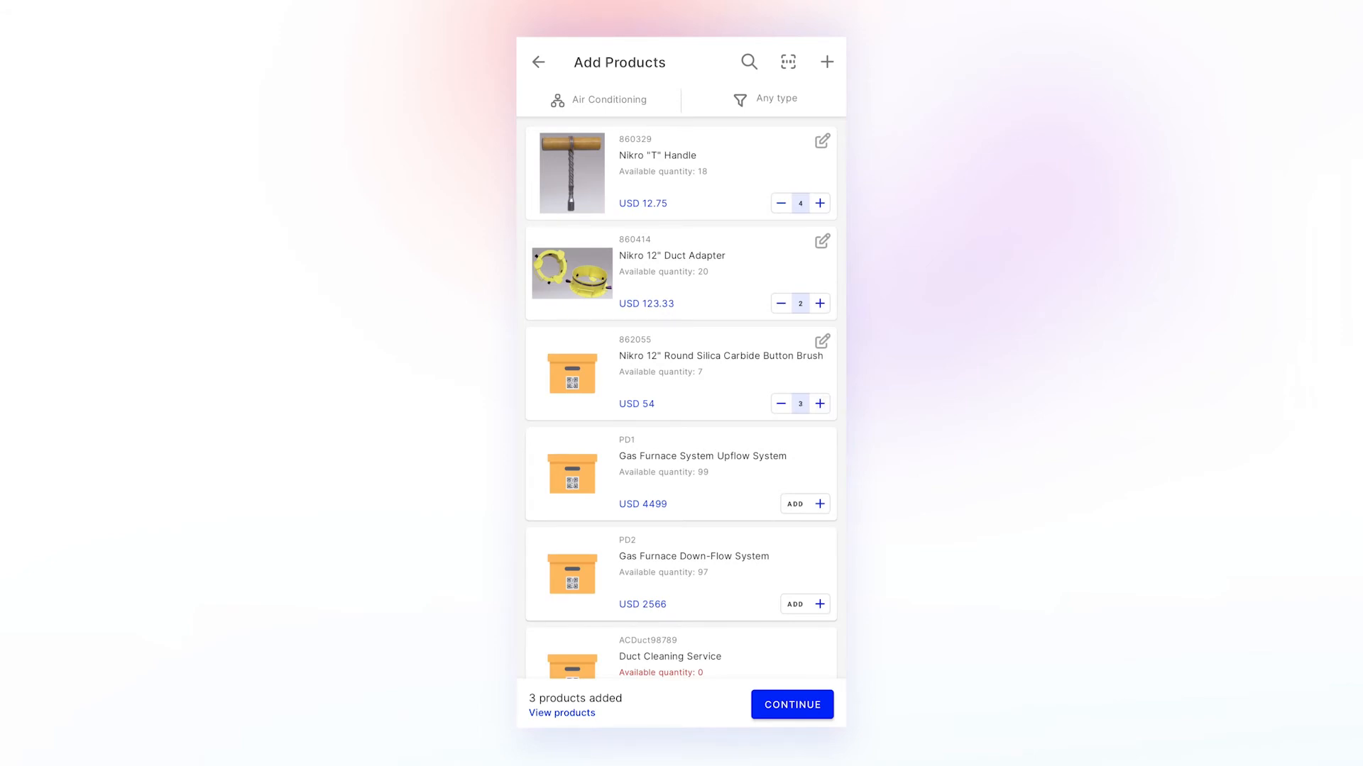
{"action": "left_click", "coordinate": [790, 704]}
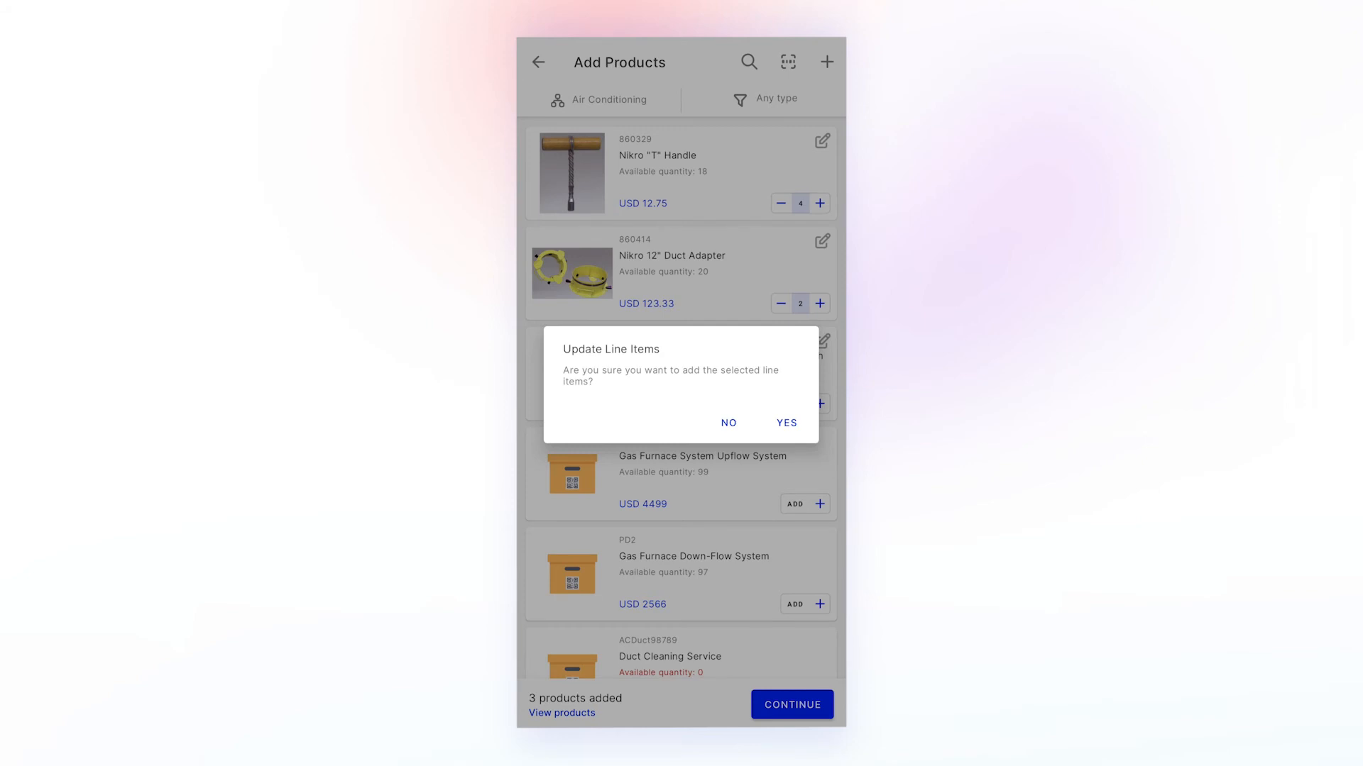
{"action": "left_click", "coordinate": [785, 423]}
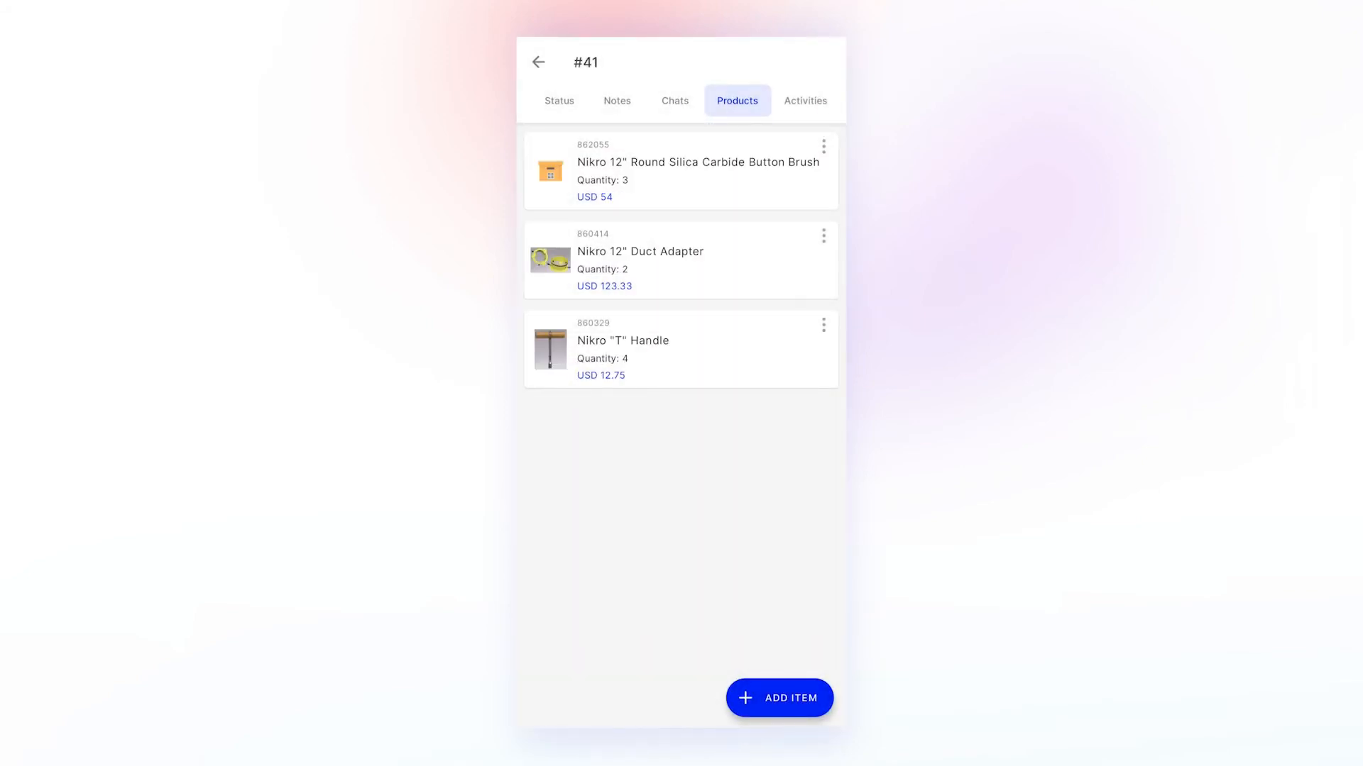